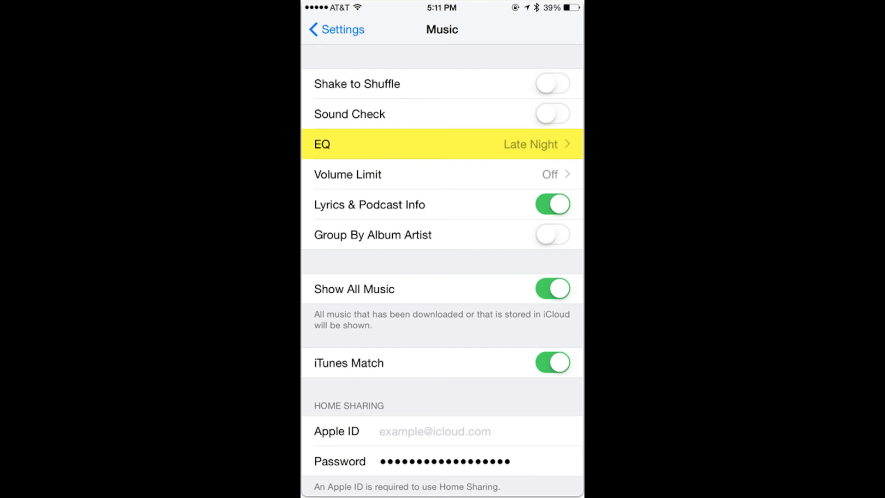
- Show the Music EQ preset list with Late Night as the checked preset
{"action": "left_click", "coordinate": [442, 144]}
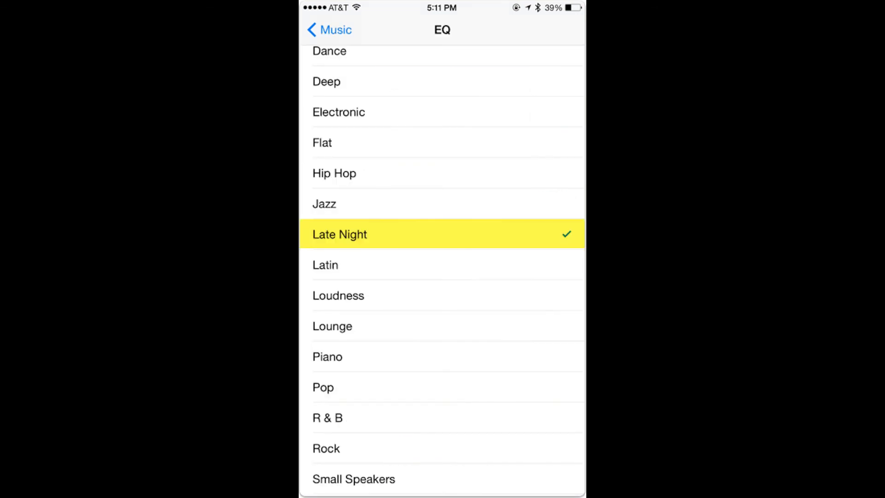